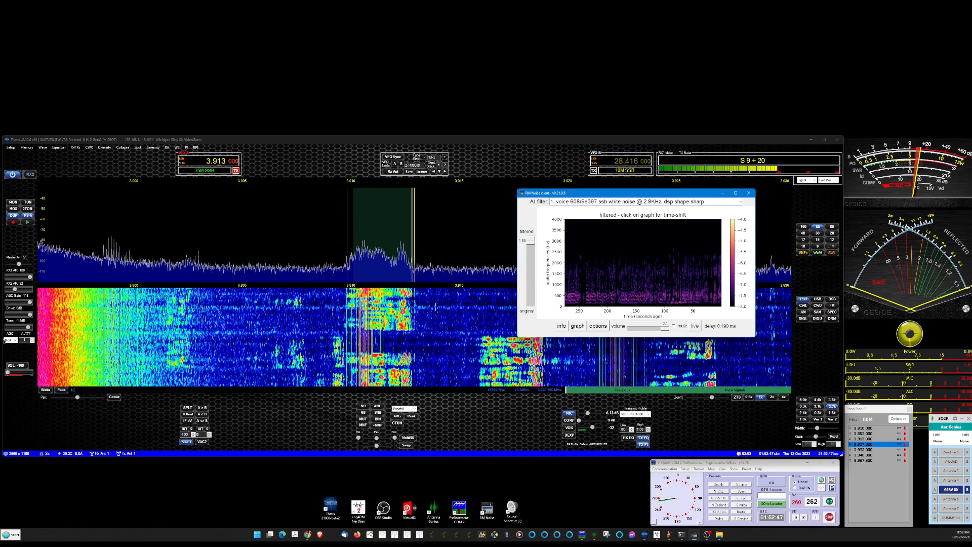
Dismiss the RM Noise AI filter window to reveal the 3.913 MHz LSB spectrum and waterfall.
click(748, 193)
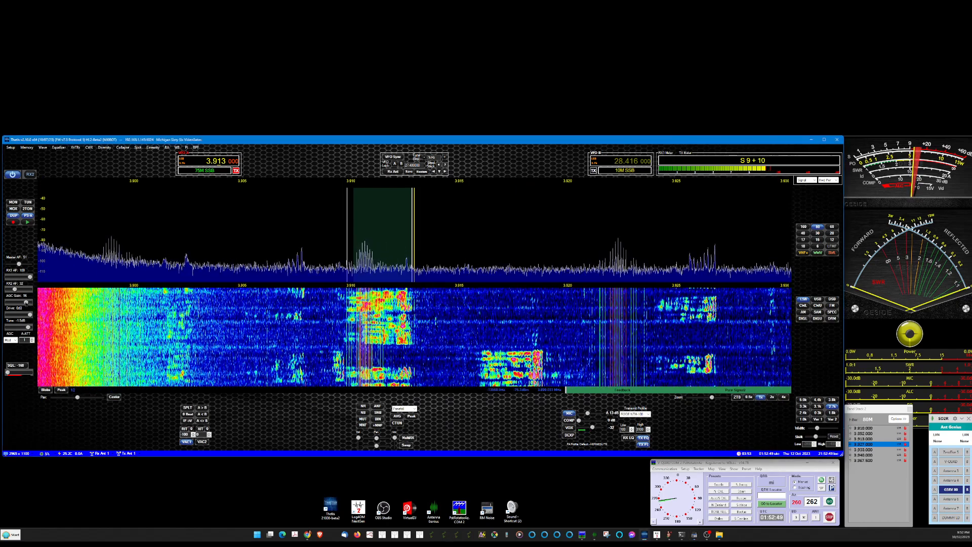